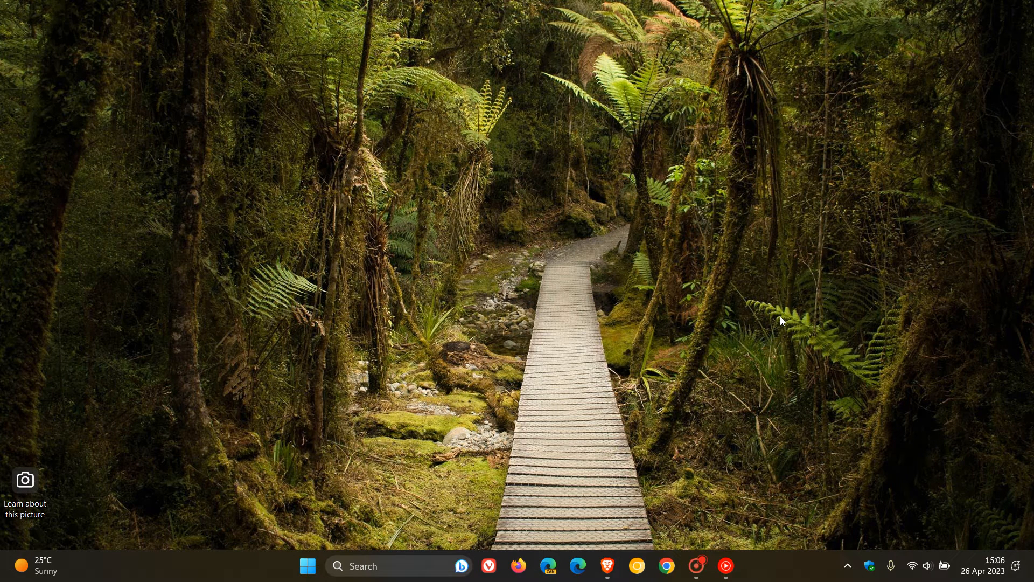
pyautogui.moveTo(883, 525)
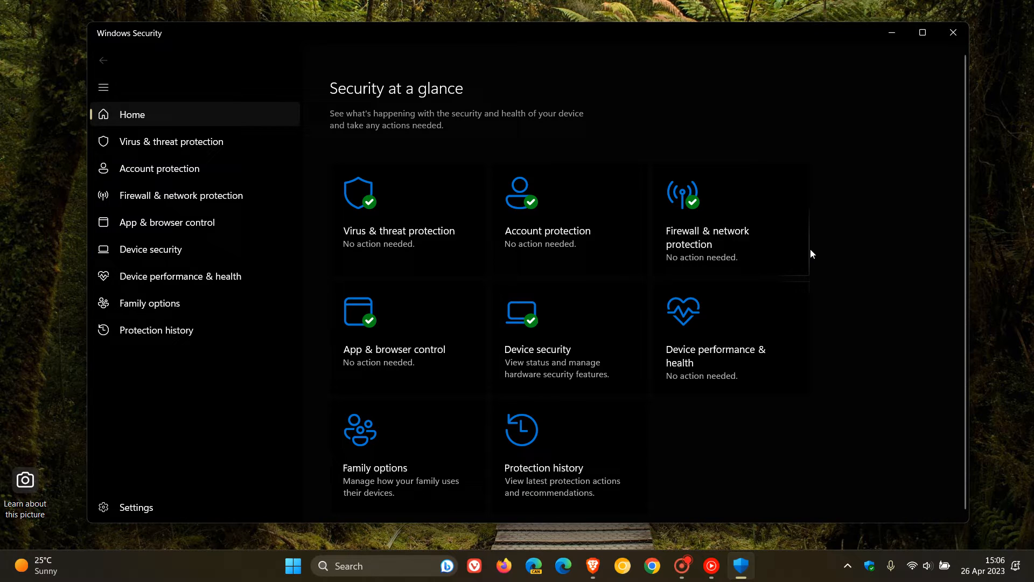
pyautogui.moveTo(834, 267)
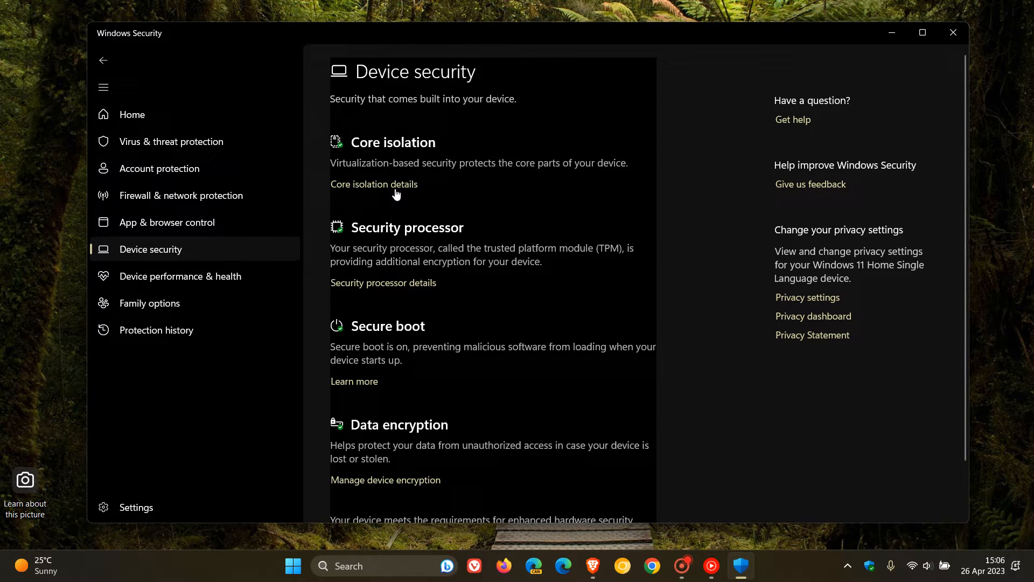
# Show the Core isolation page scrolled to the Local Security Authority protection toggle
pyautogui.click(374, 185)
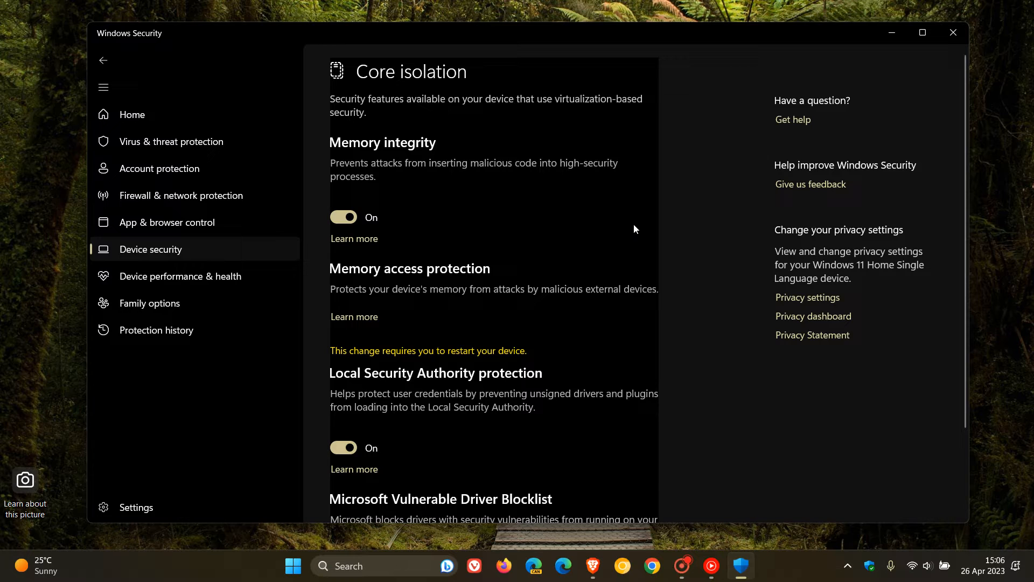
pyautogui.scroll(-3)
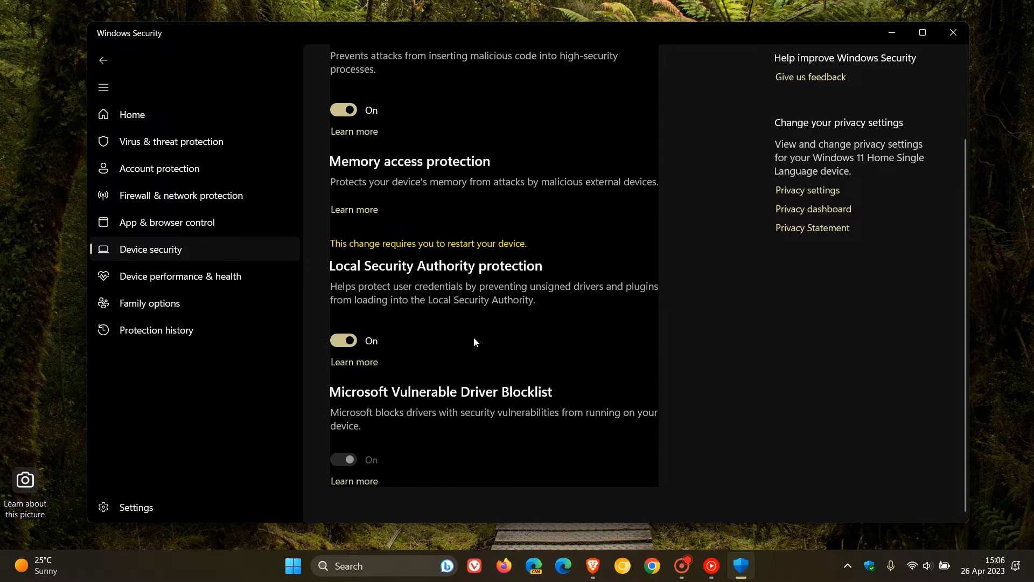
pyautogui.moveTo(437, 321)
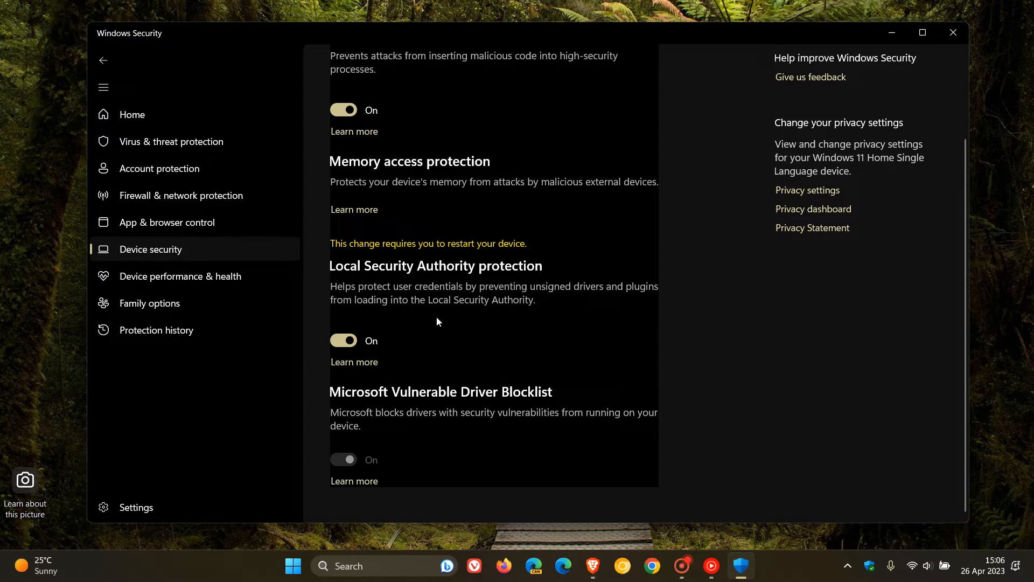
pyautogui.moveTo(563, 321)
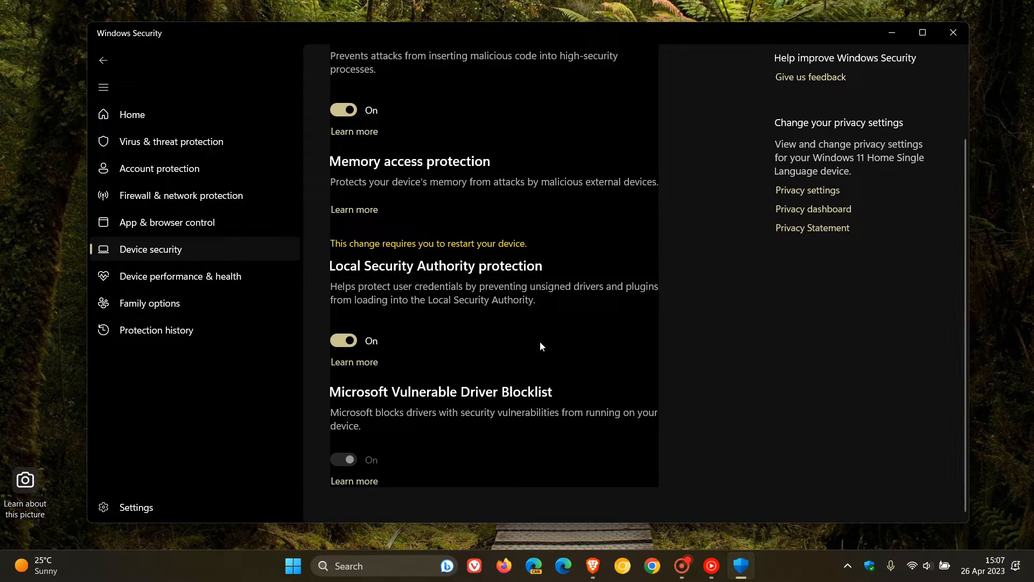
pyautogui.moveTo(610, 321)
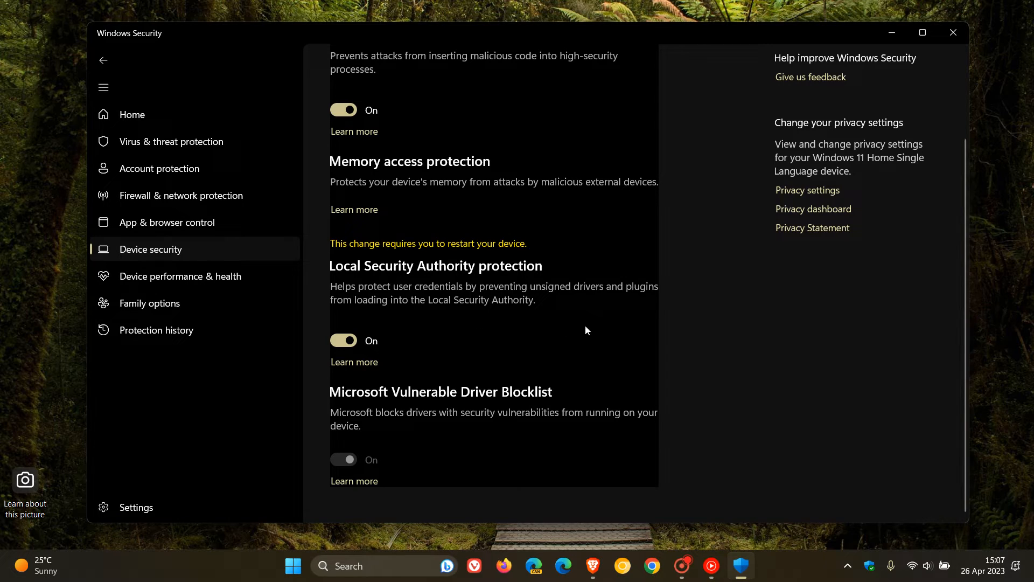
pyautogui.moveTo(542, 338)
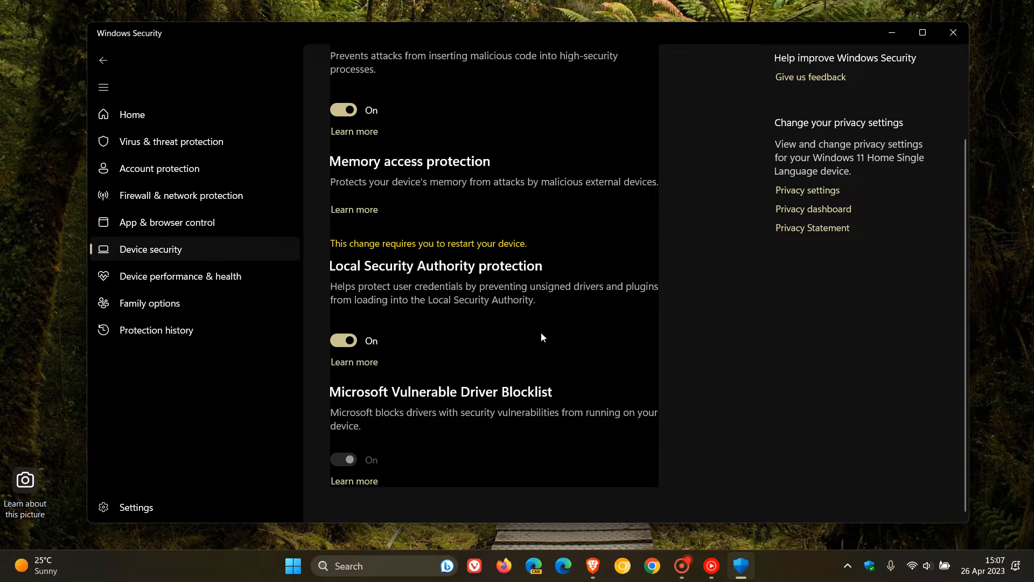
pyautogui.moveTo(535, 337)
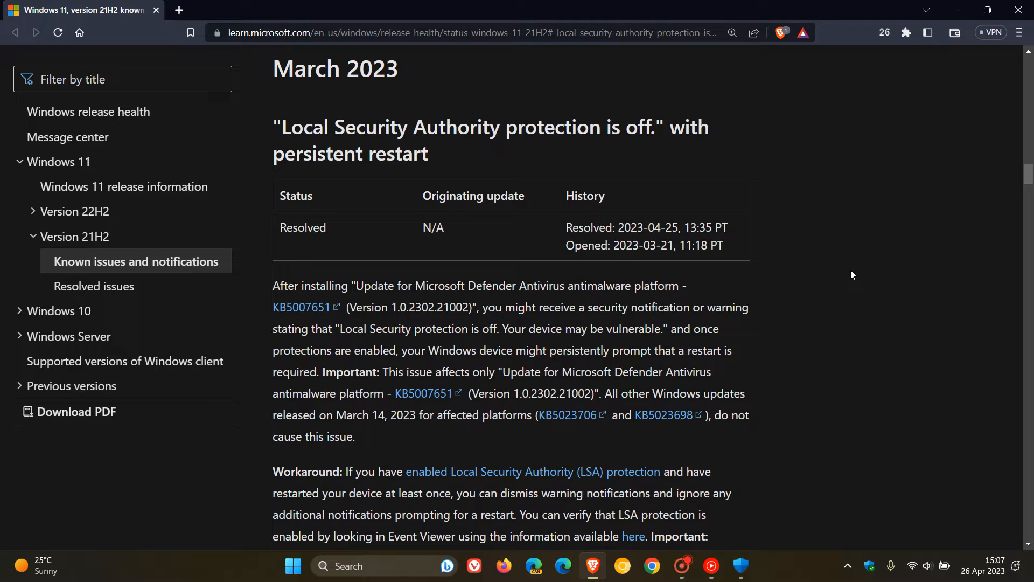
pyautogui.moveTo(854, 297)
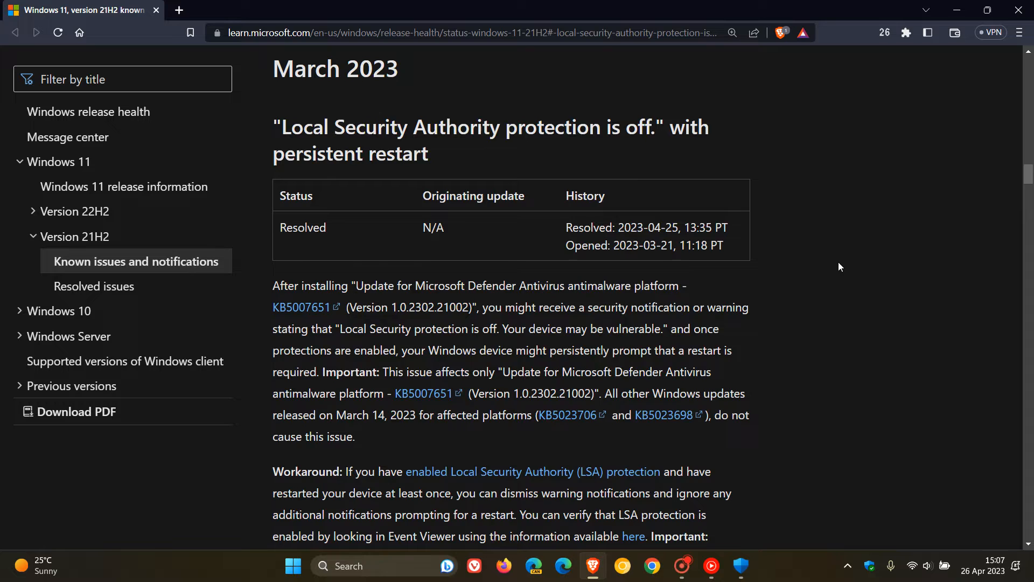
# Highlight the Resolved date of the LSA protection known issue on the release health page
pyautogui.scroll(-3)
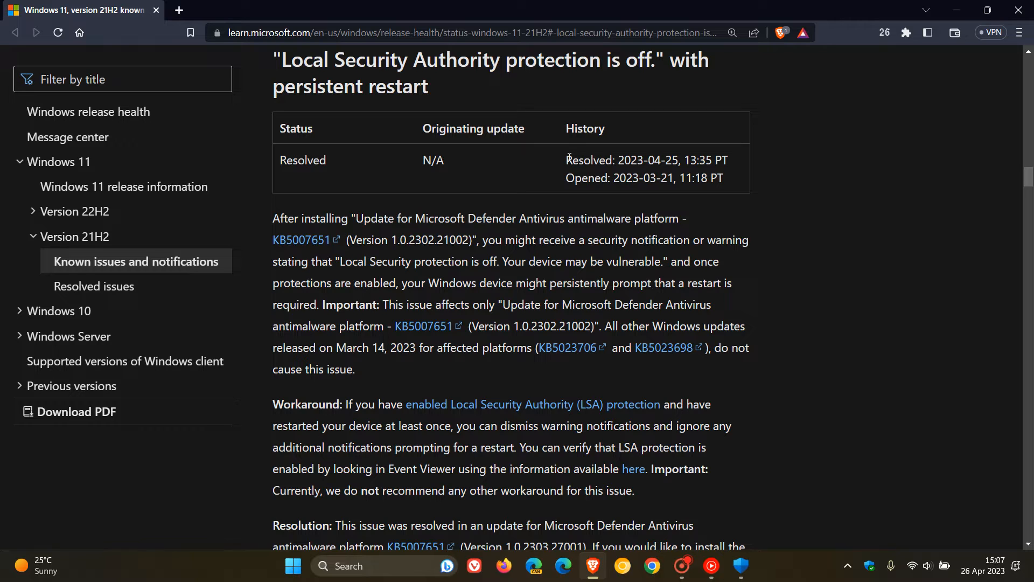
pyautogui.moveTo(566, 160); pyautogui.dragTo(681, 159)
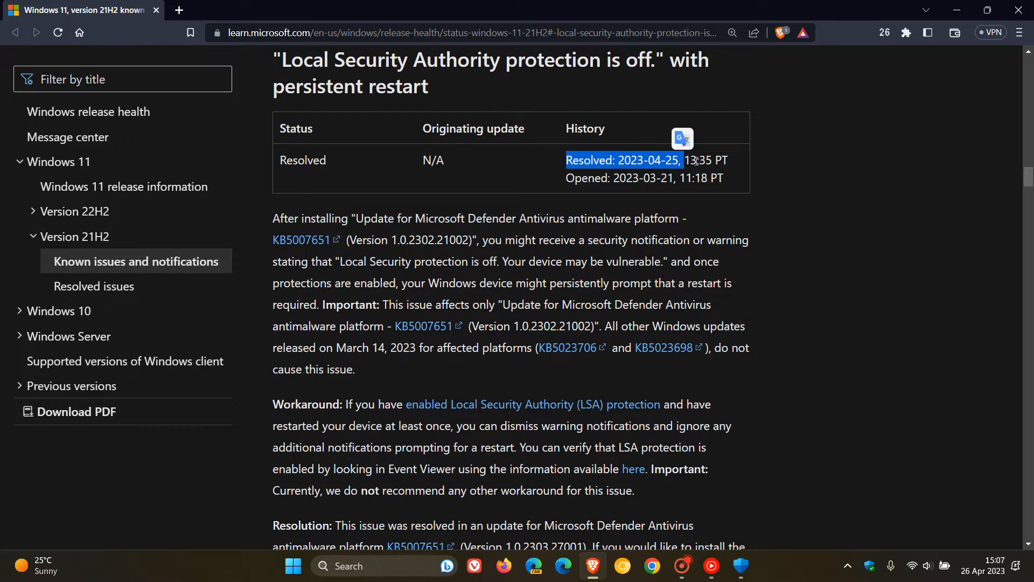
pyautogui.click(854, 230)
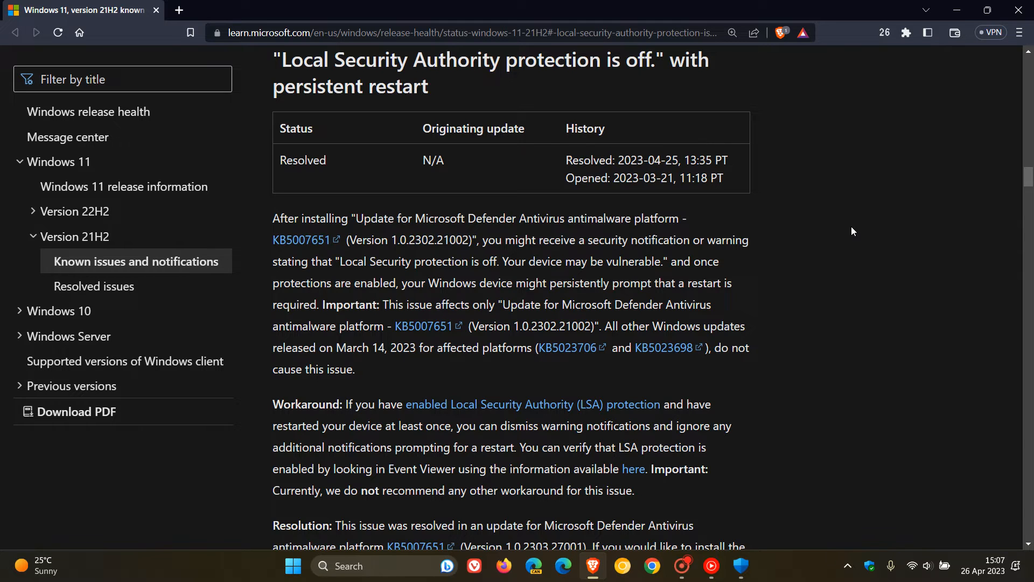
# Highlight the Resolution paragraph naming antimalware update KB5007651, version 1.0.2303.27001
pyautogui.scroll(-3)
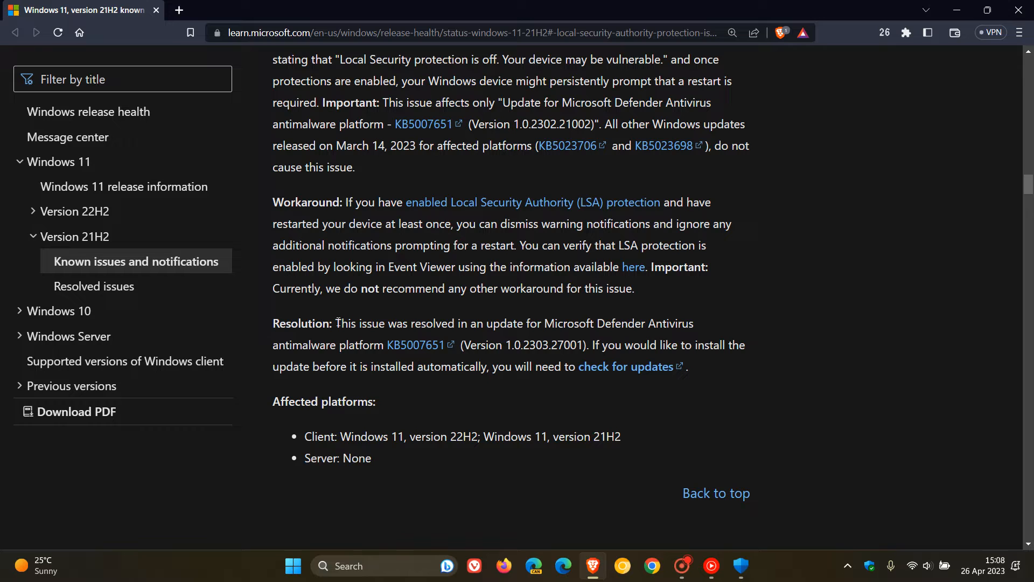
pyautogui.moveTo(335, 323); pyautogui.dragTo(613, 323)
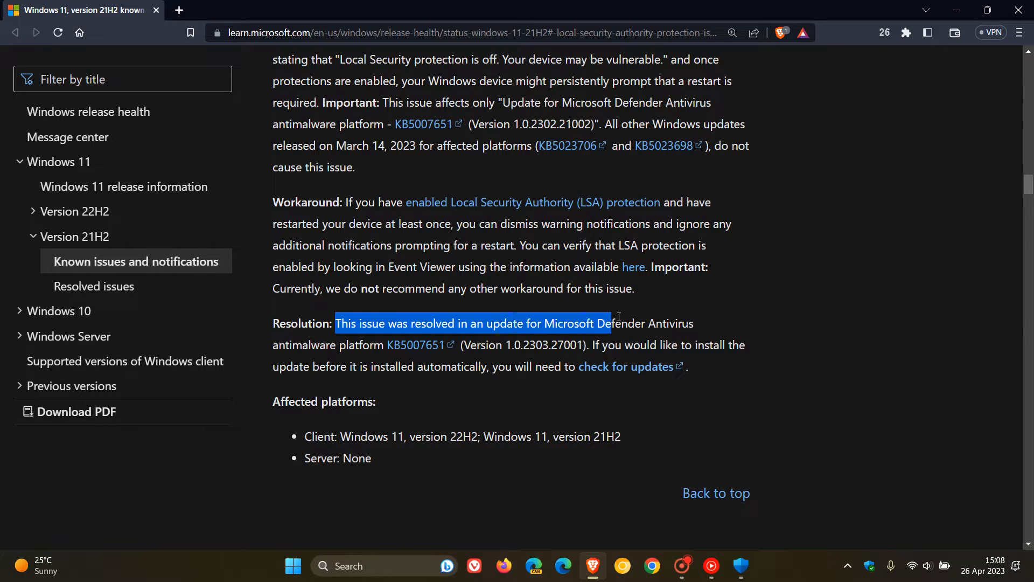
pyautogui.moveTo(607, 323); pyautogui.dragTo(693, 324)
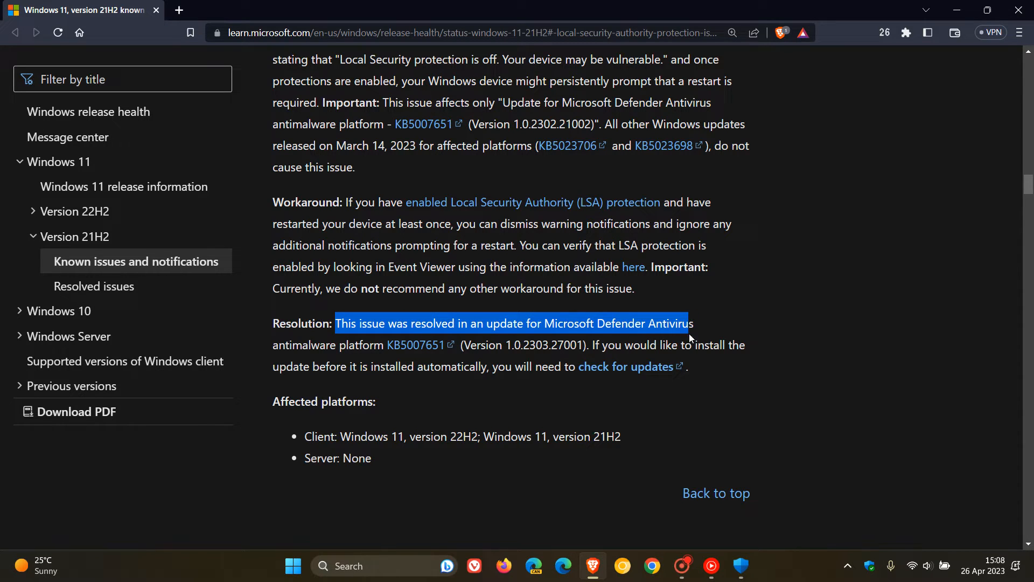
pyautogui.moveTo(689, 323); pyautogui.dragTo(592, 345)
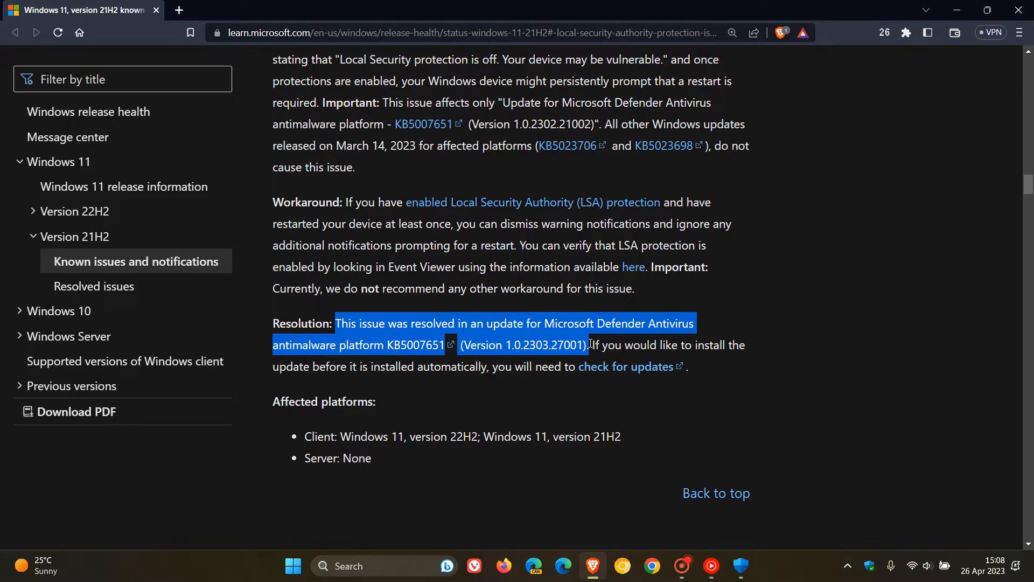
# Show the Windows Update history listing Defender platform update KB5007651 installed 26 Apr 2023
pyautogui.click(293, 566)
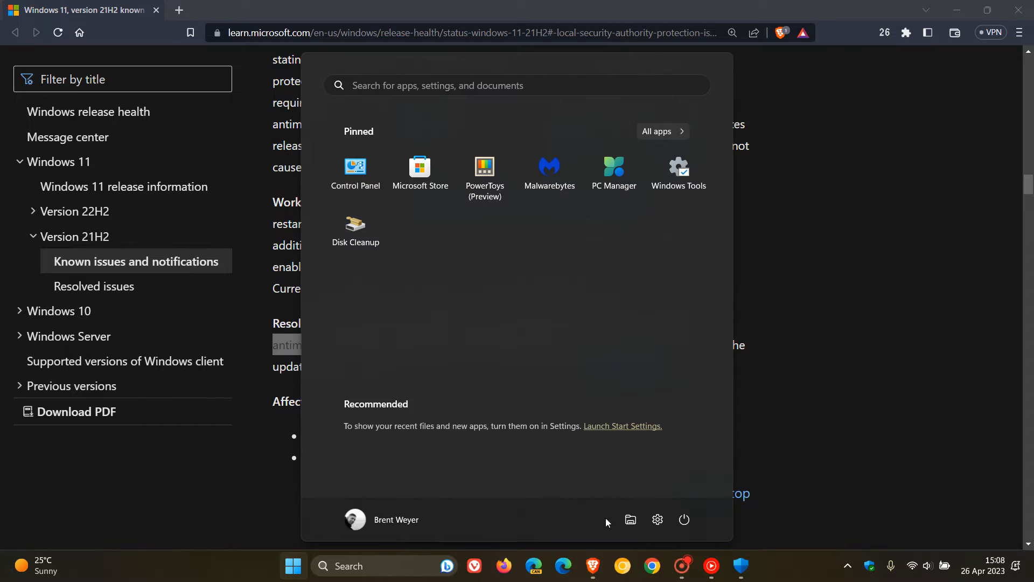
pyautogui.click(657, 519)
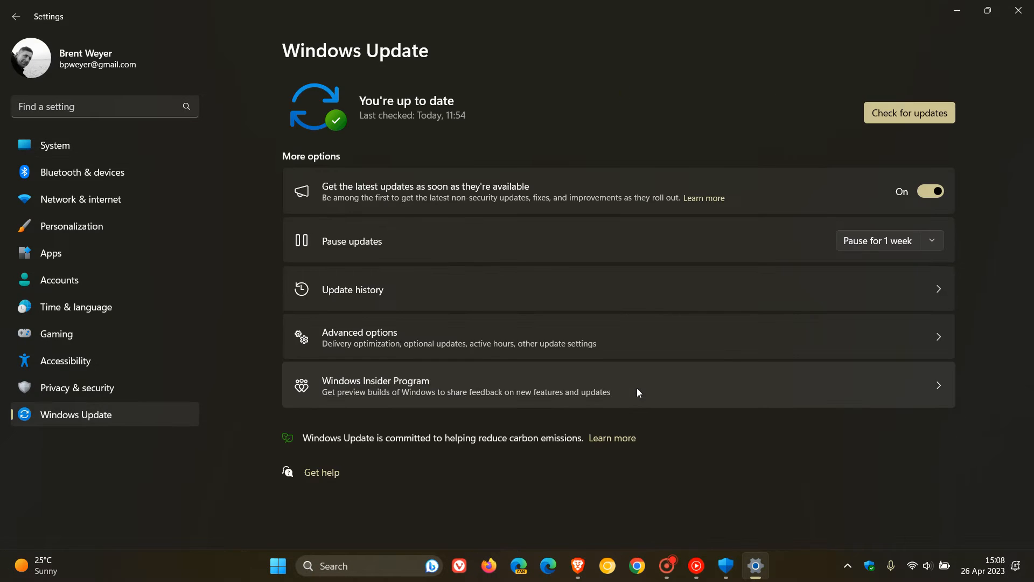
pyautogui.click(351, 290)
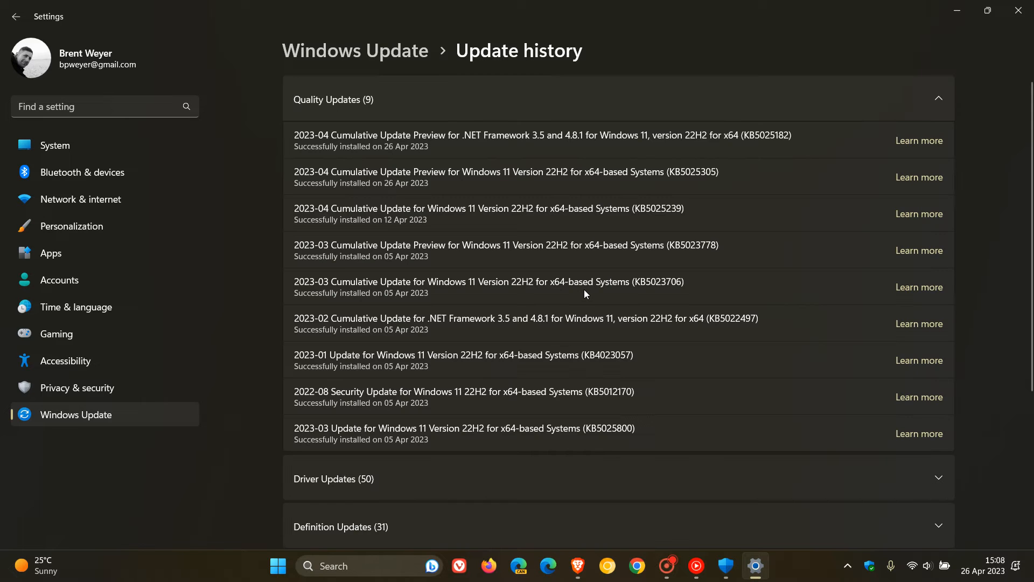
pyautogui.scroll(-3)
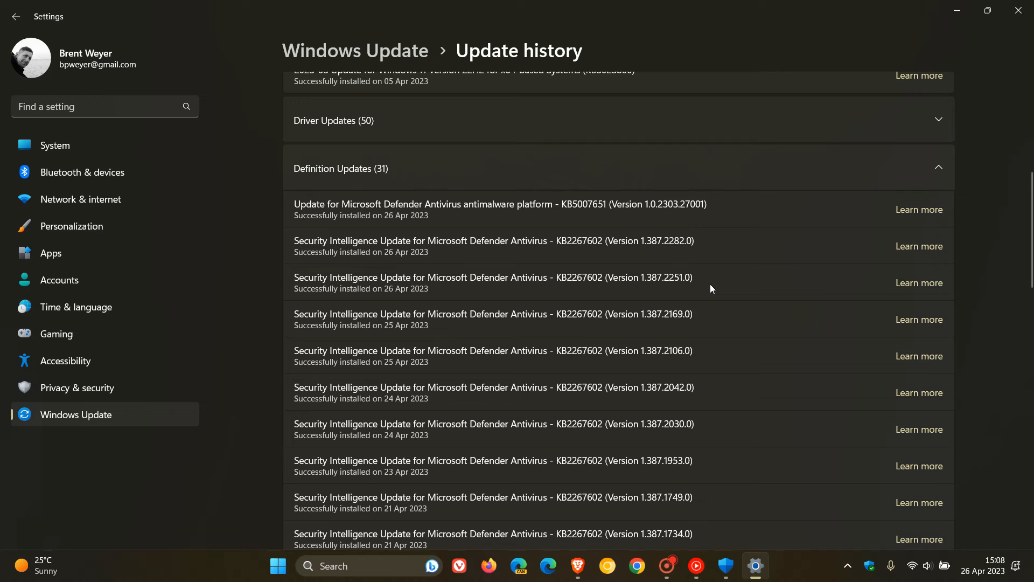
pyautogui.moveTo(668, 238)
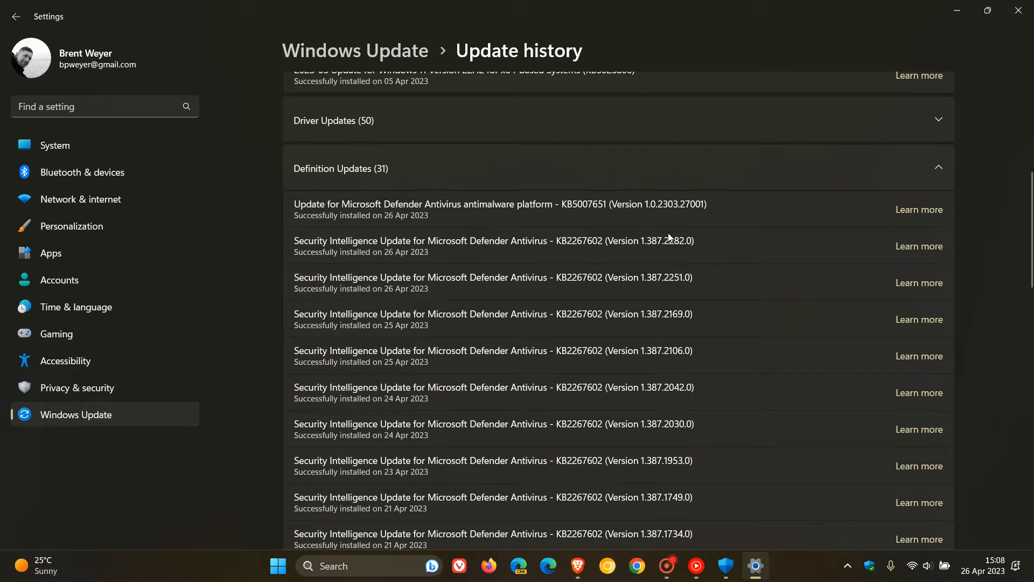
pyautogui.moveTo(579, 217)
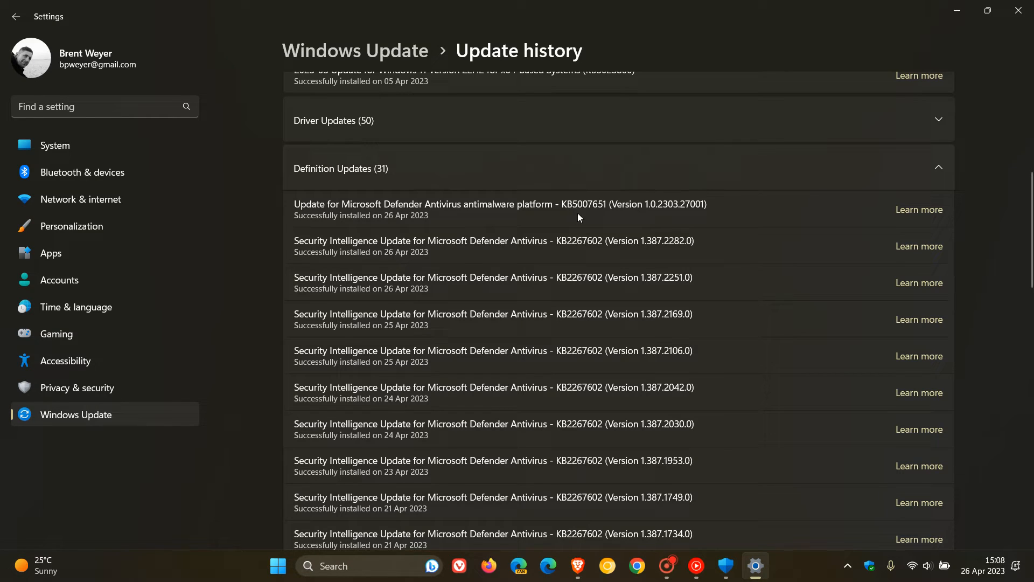
pyautogui.moveTo(648, 220)
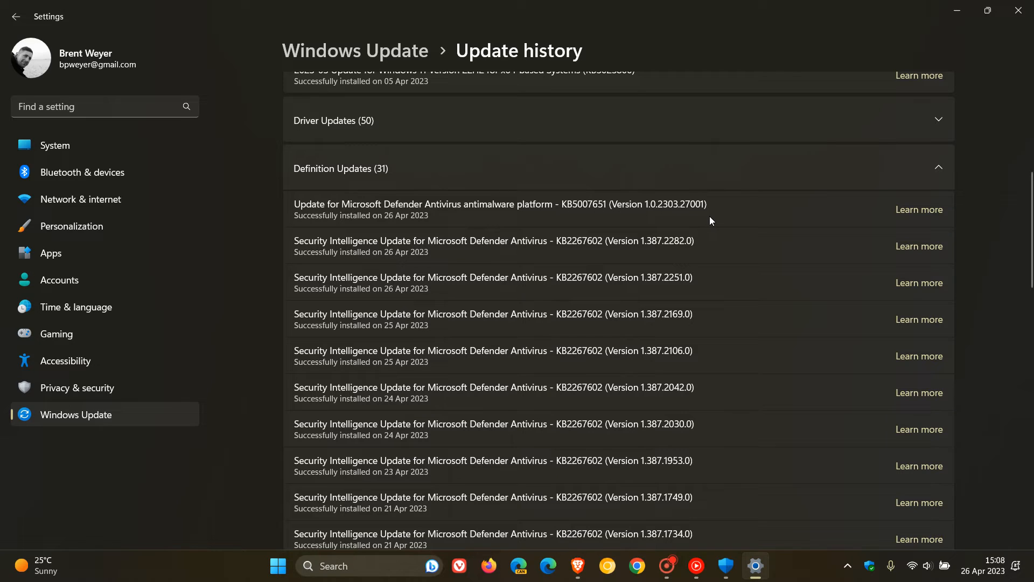
pyautogui.moveTo(421, 220)
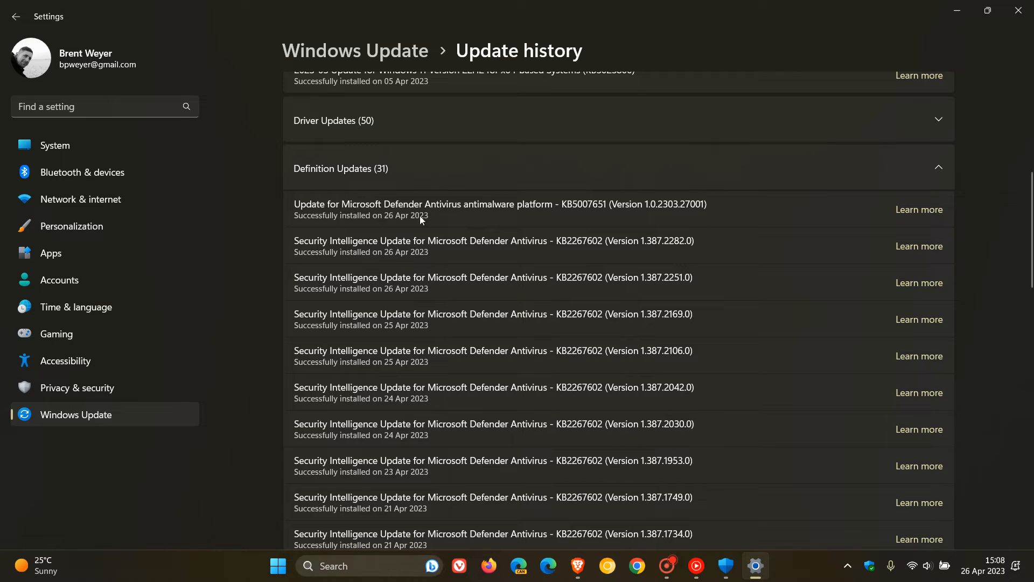
pyautogui.moveTo(737, 252)
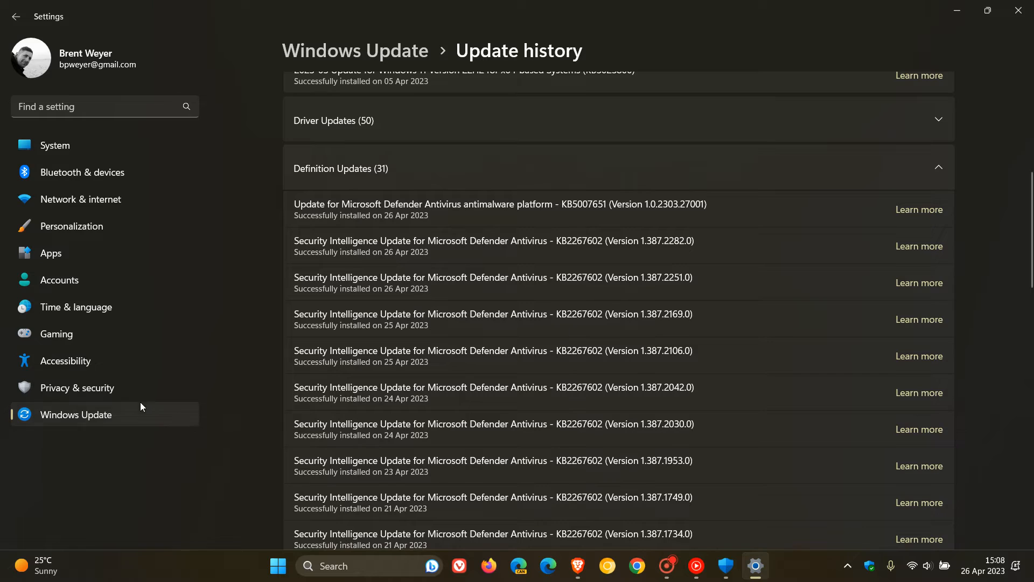
# Run a fresh check for updates from the main Windows Update page and hide the browser
pyautogui.click(16, 16)
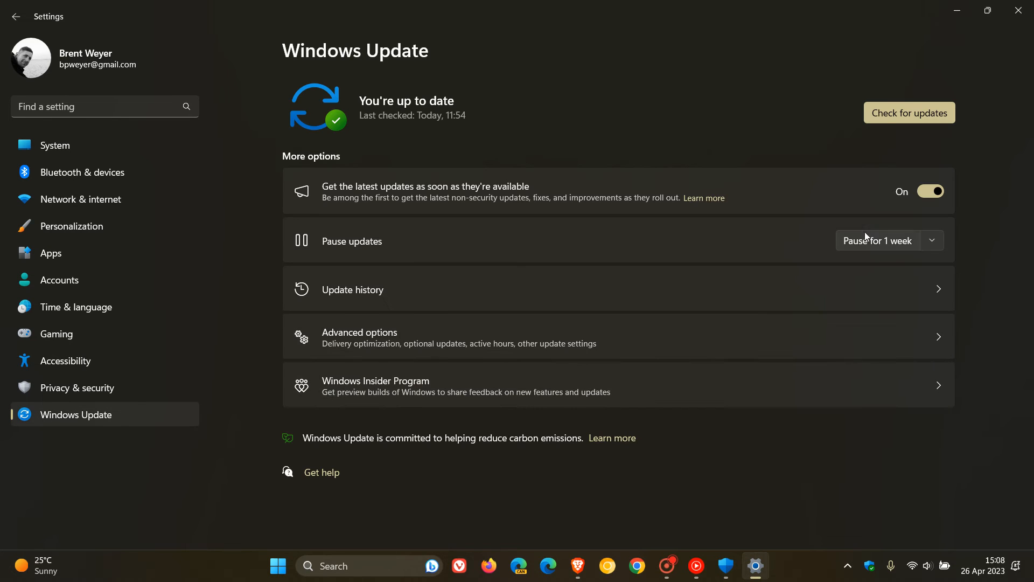
pyautogui.click(909, 112)
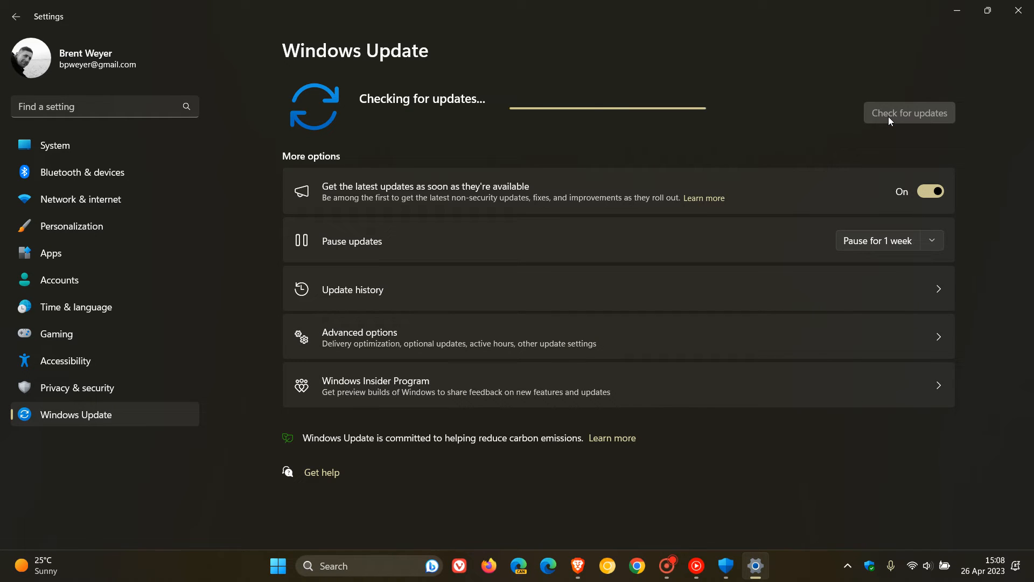
pyautogui.moveTo(1008, 103)
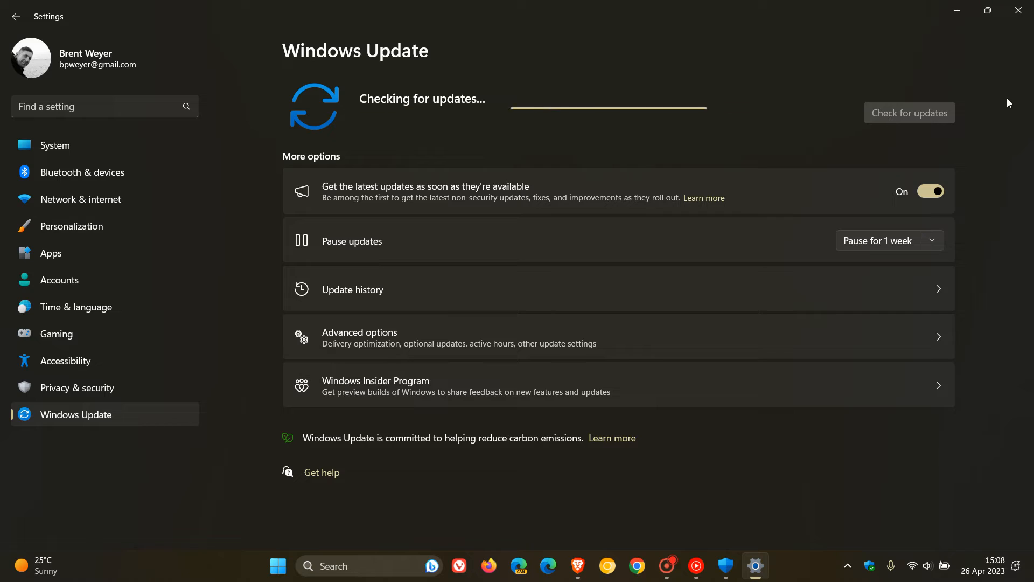
pyautogui.moveTo(1016, 102)
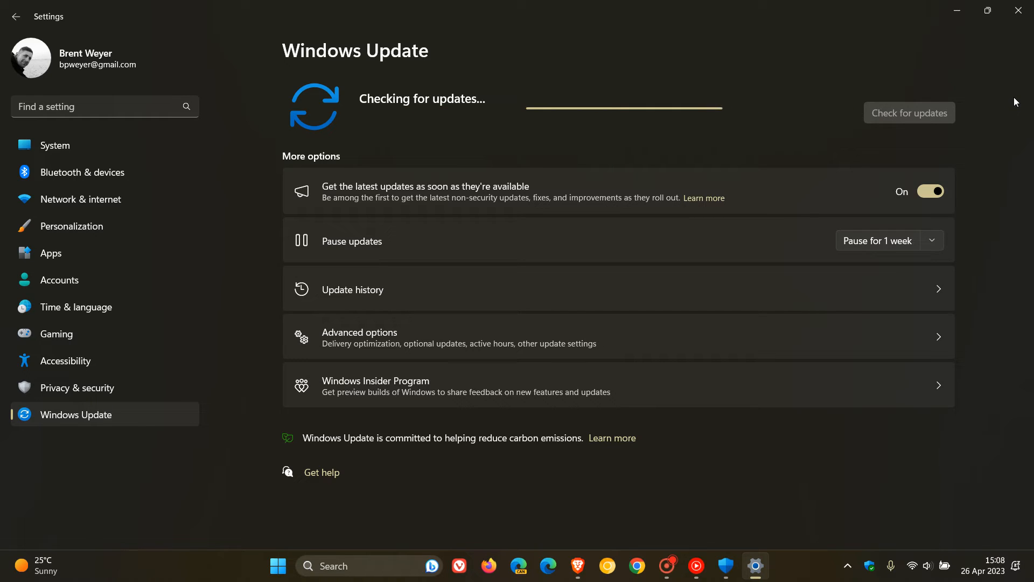
pyautogui.moveTo(772, 519)
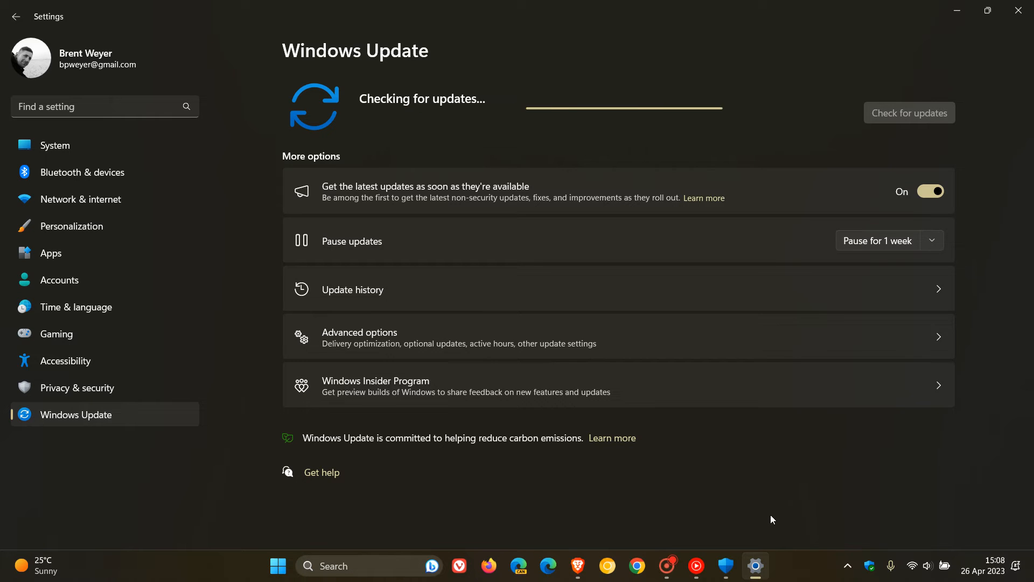
pyautogui.moveTo(969, 251)
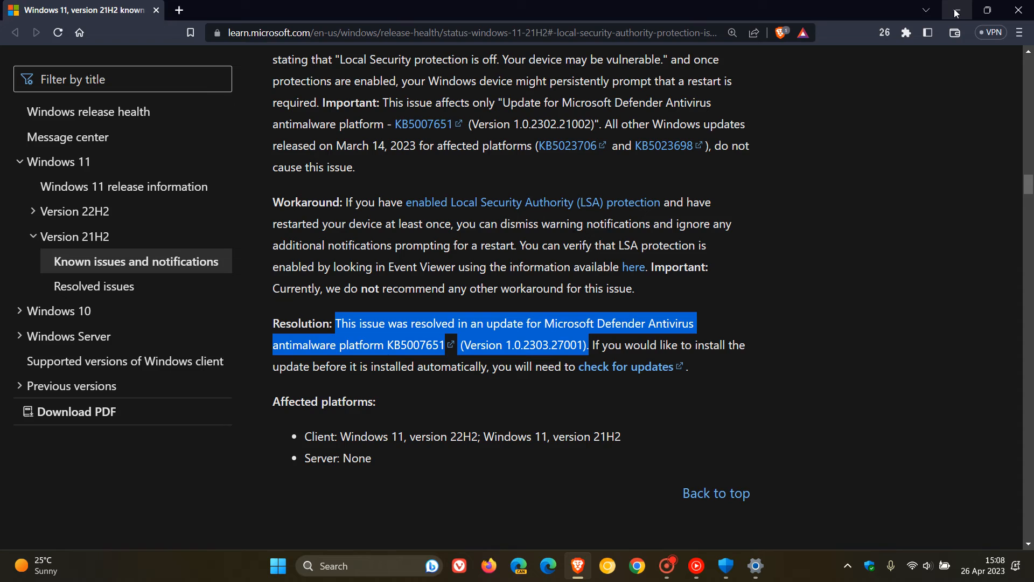
pyautogui.click(725, 565)
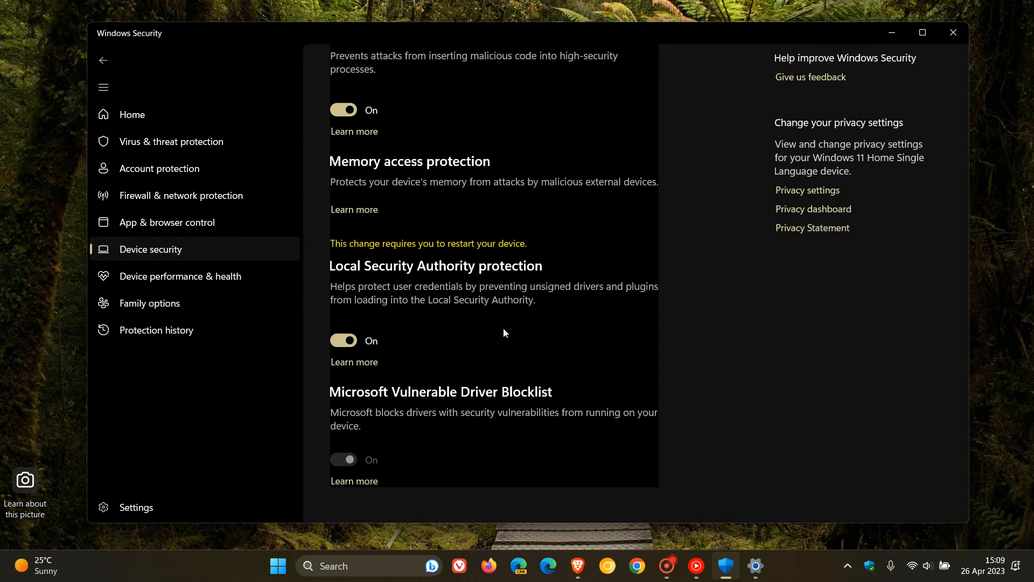
pyautogui.moveTo(584, 336)
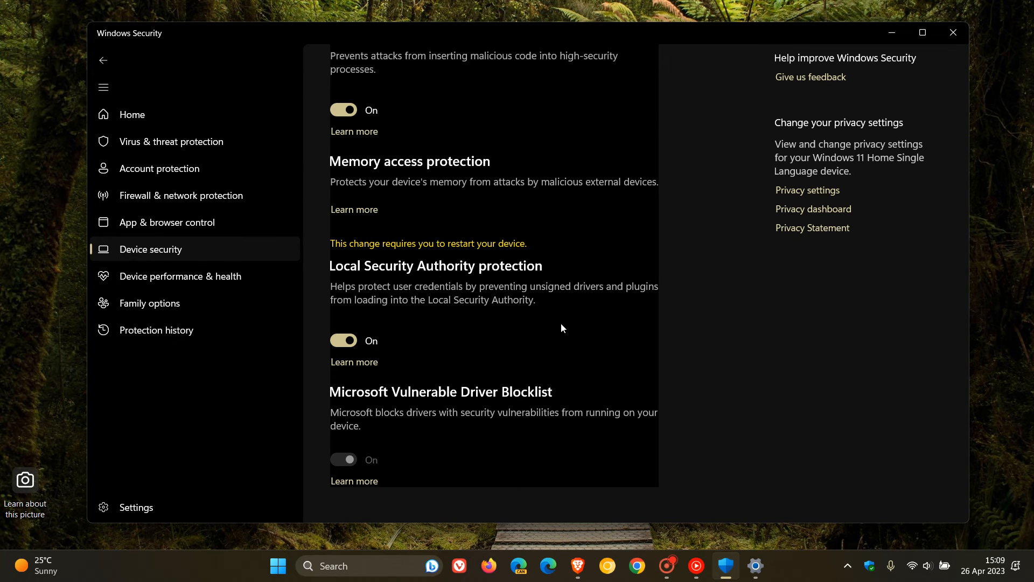
# Switch back to Windows Security showing Local Security Authority protection on with a restart notice
pyautogui.click(578, 565)
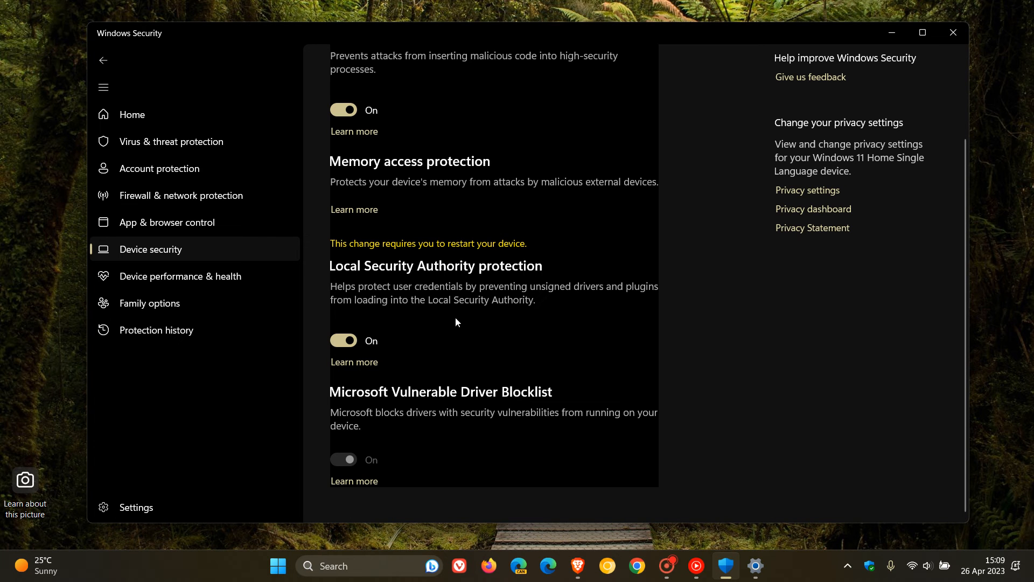
pyautogui.moveTo(547, 319)
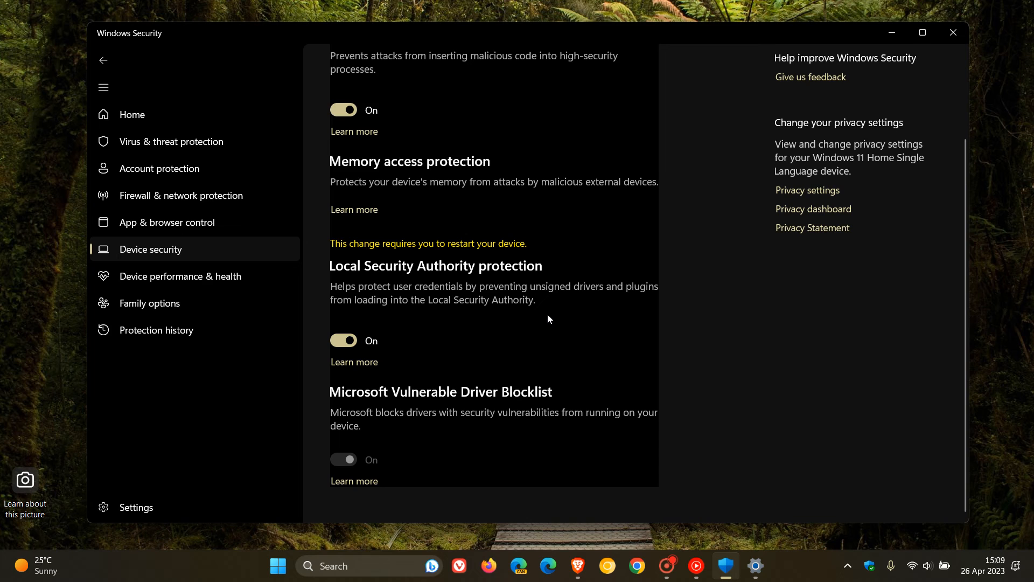
pyautogui.moveTo(472, 346)
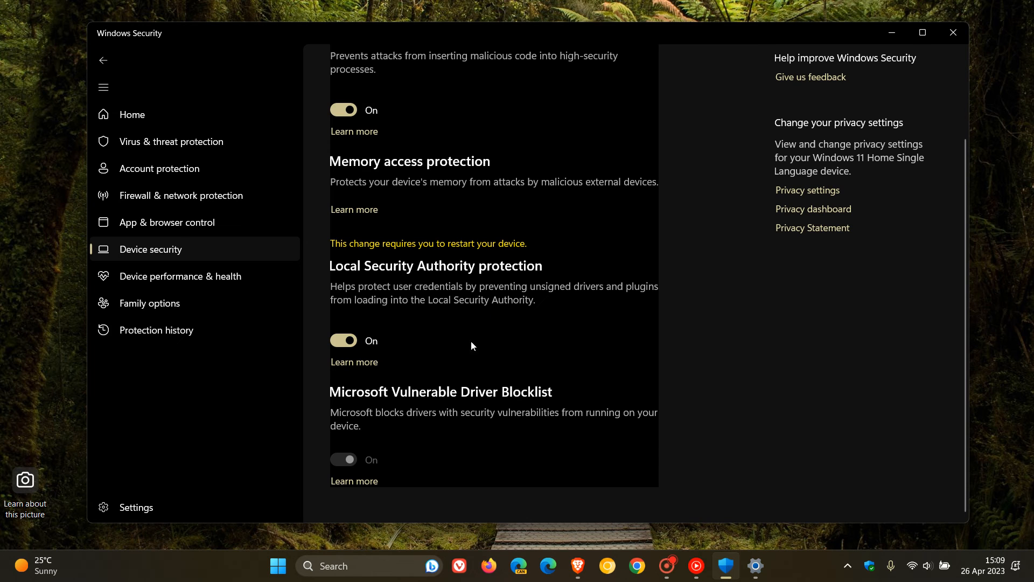
pyautogui.moveTo(523, 336)
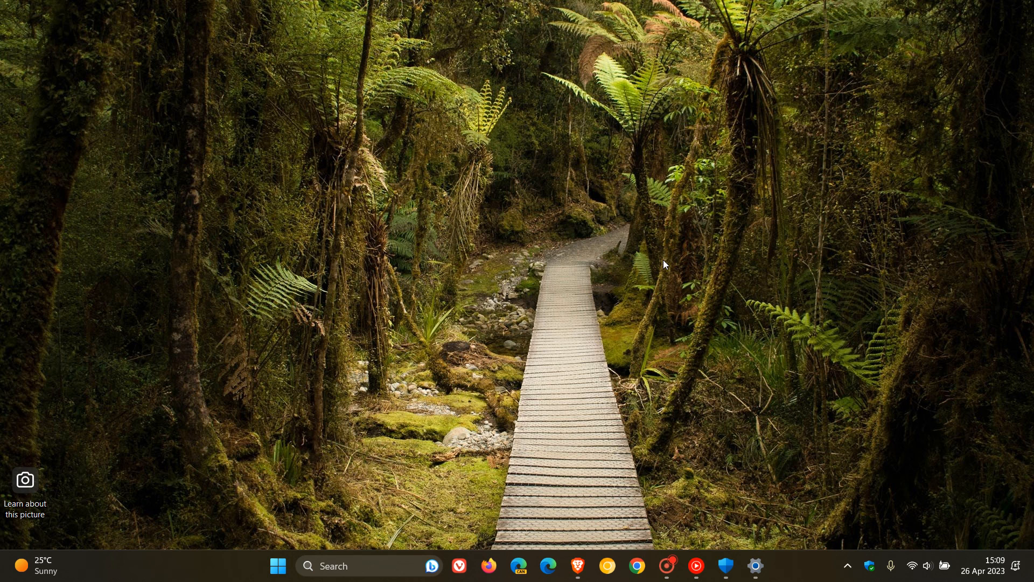
pyautogui.moveTo(674, 262)
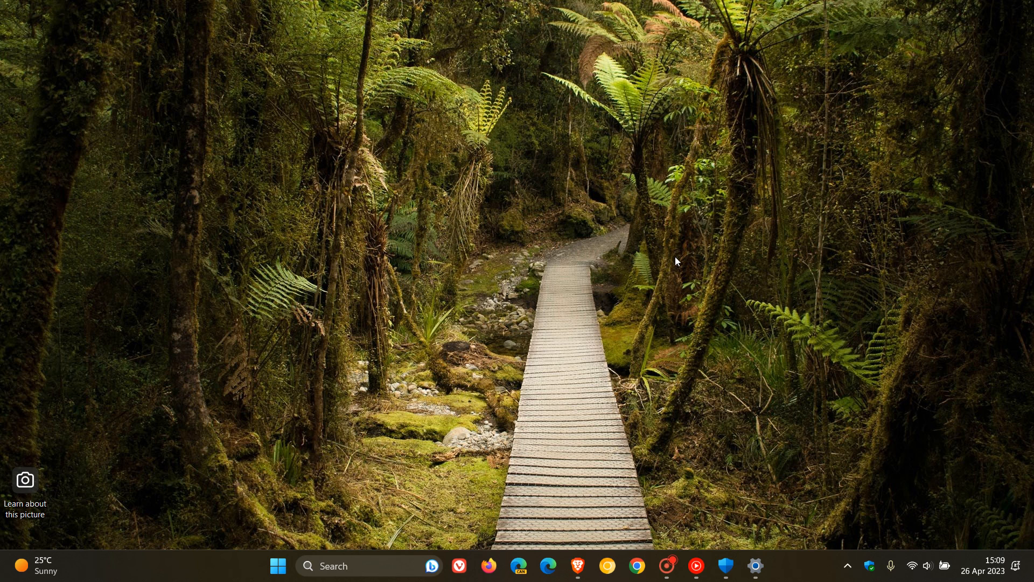
pyautogui.moveTo(664, 252)
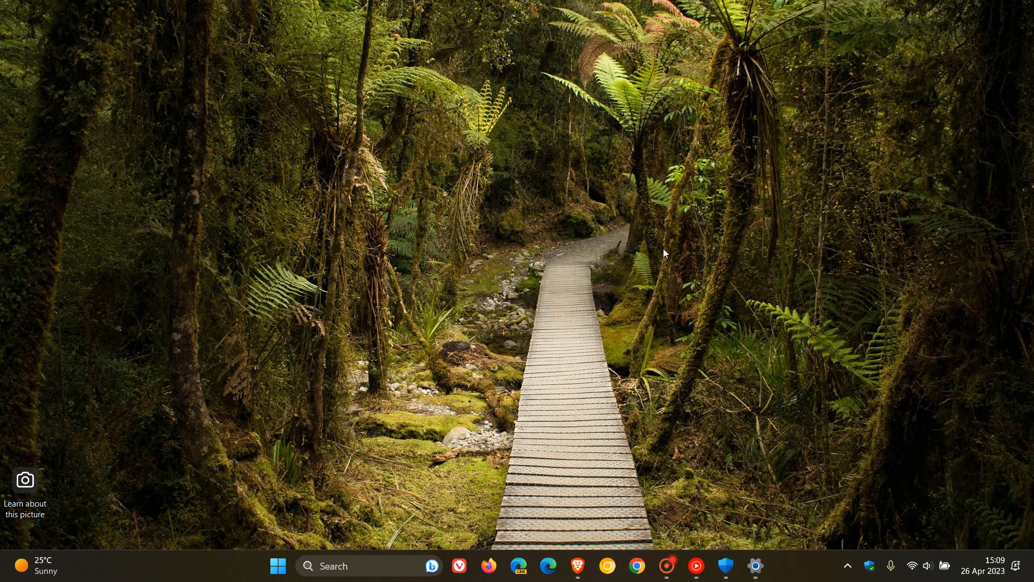